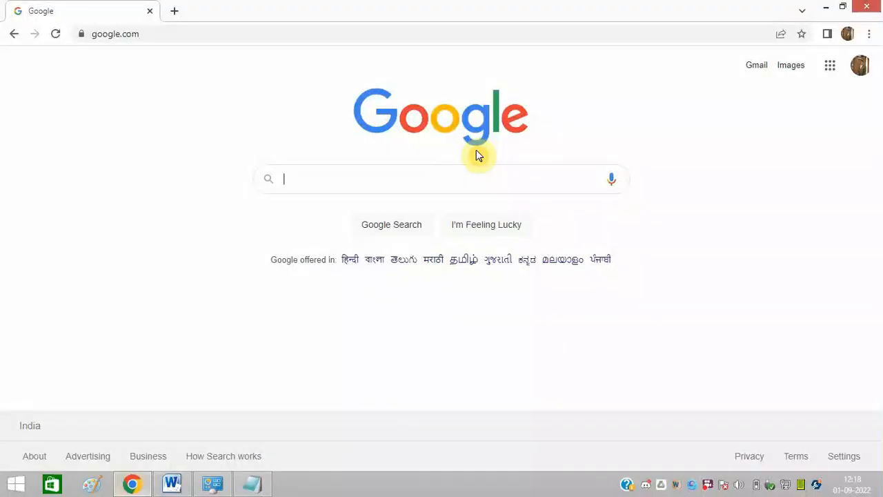
pyautogui.moveTo(538, 185)
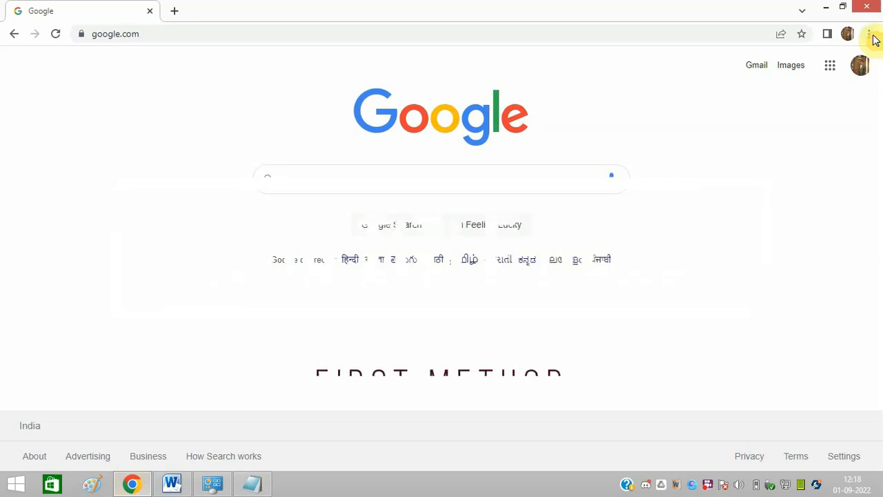
# - Bring up Chrome's main menu to reach the Help options
pyautogui.click(869, 33)
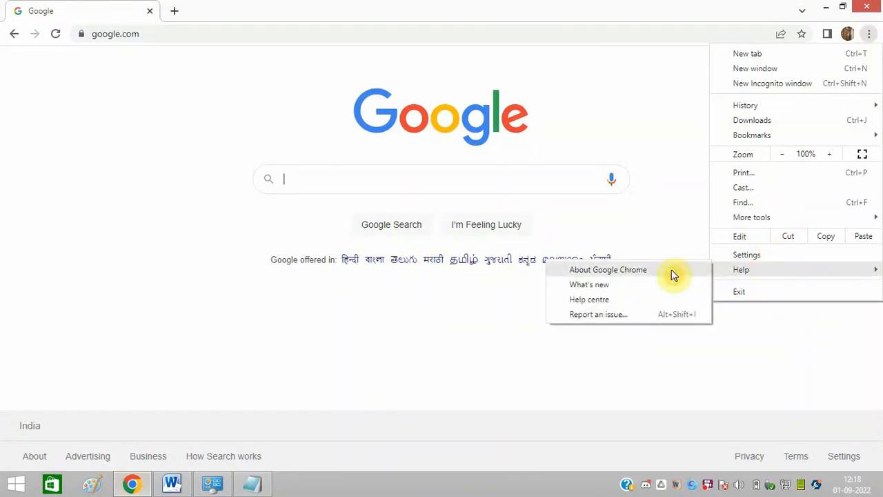
# - Check the Chrome version on the About page and relaunch to apply the pending update
pyautogui.click(607, 269)
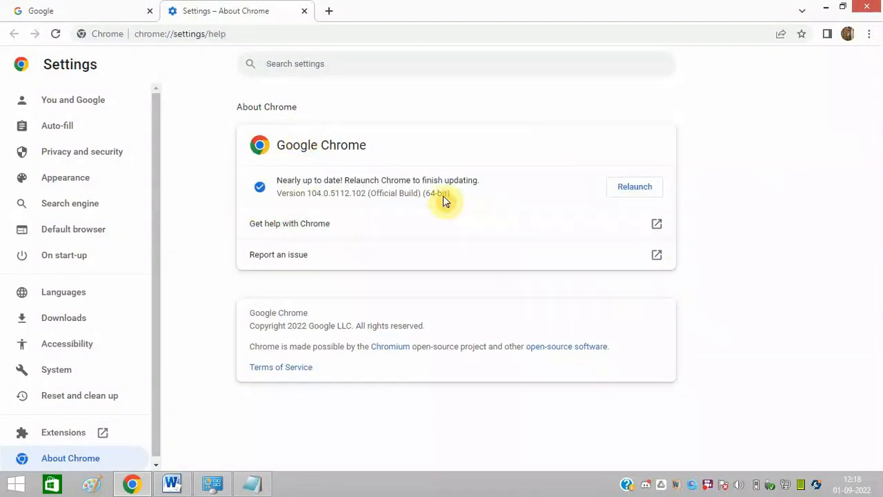
pyautogui.moveTo(358, 125)
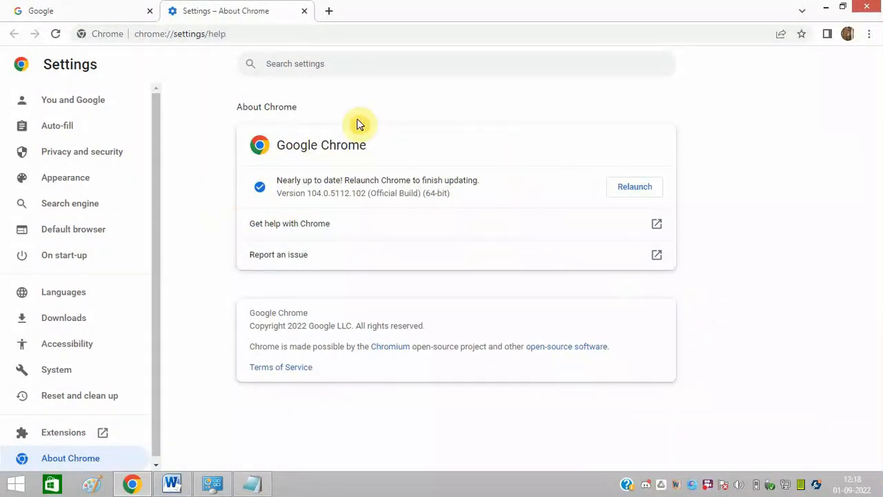
pyautogui.moveTo(378, 273)
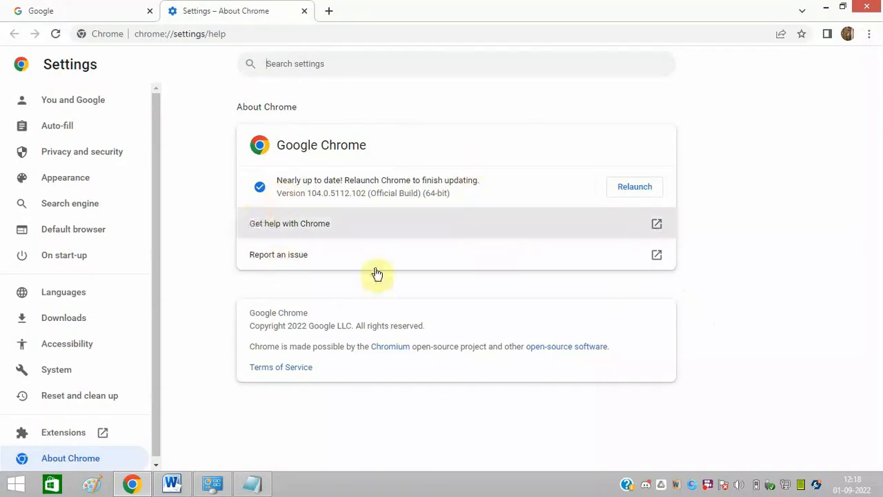
pyautogui.moveTo(392, 226)
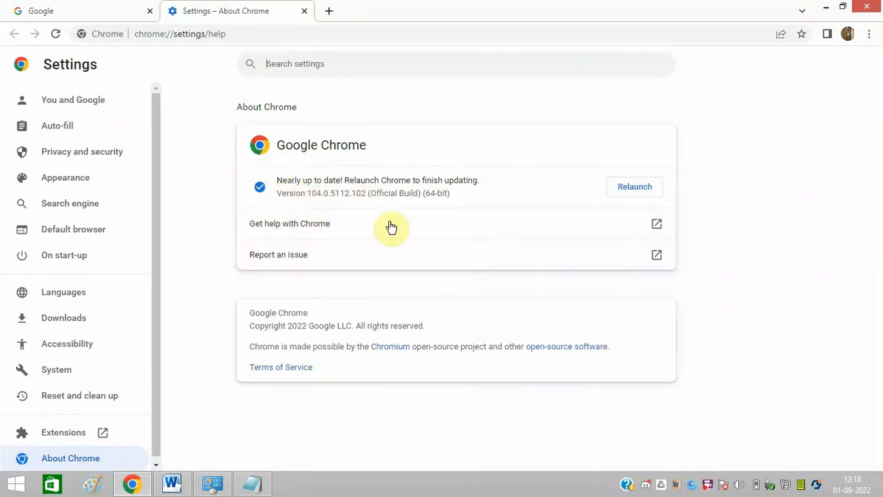
pyautogui.moveTo(632, 190)
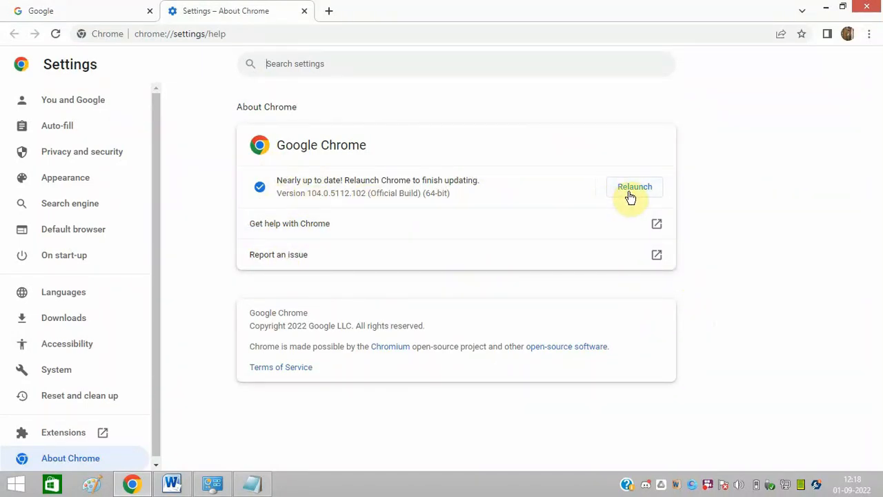
pyautogui.moveTo(605, 160)
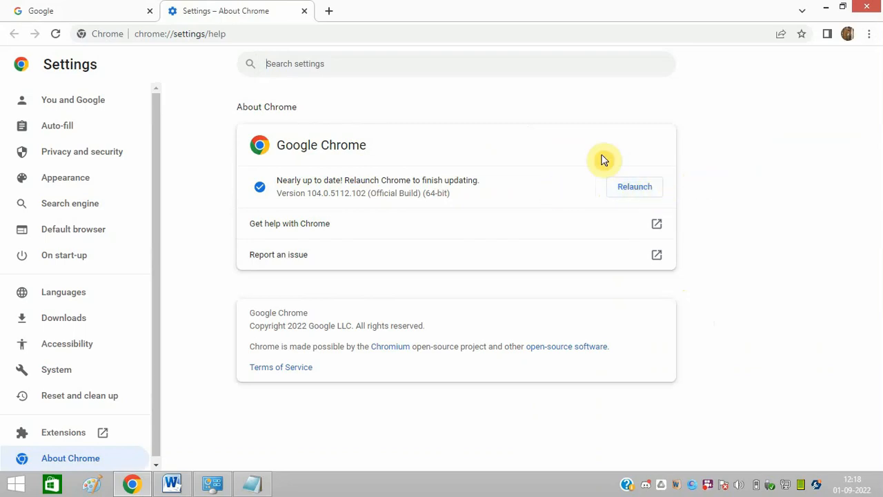
pyautogui.moveTo(614, 173)
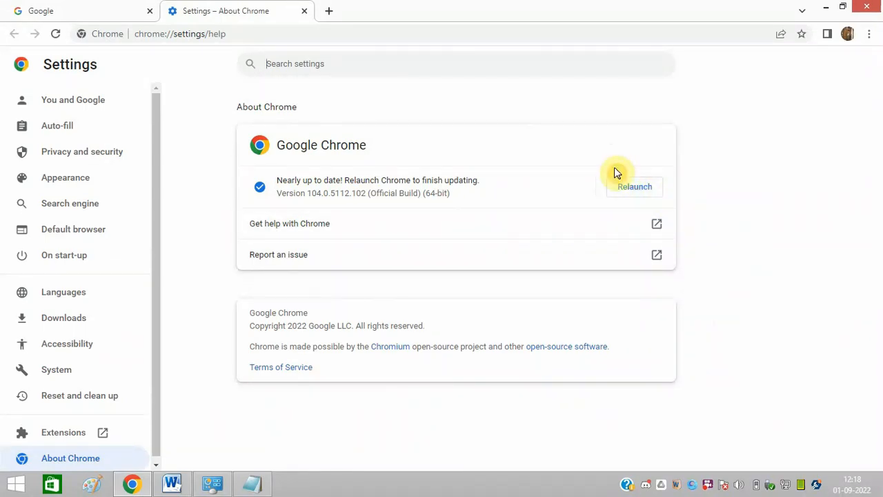
pyautogui.click(304, 11)
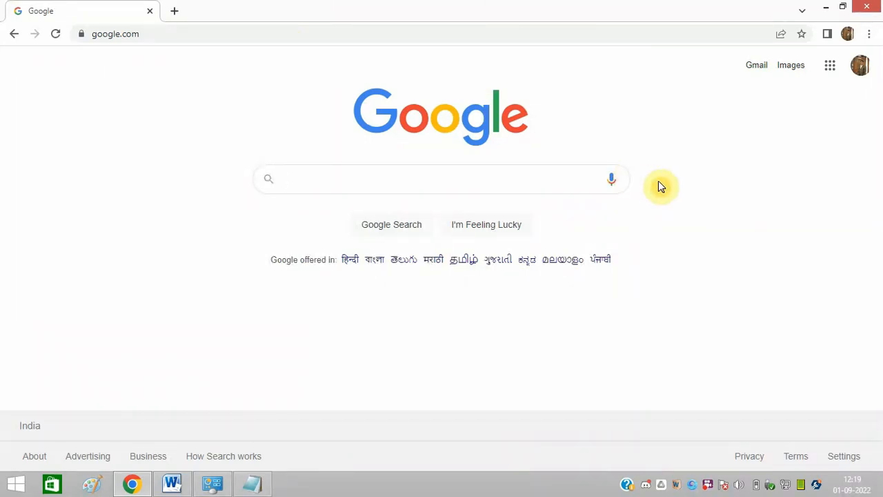
# - Clear the last hour's history, cookies and cached files via Clear browsing data
pyautogui.click(441, 180)
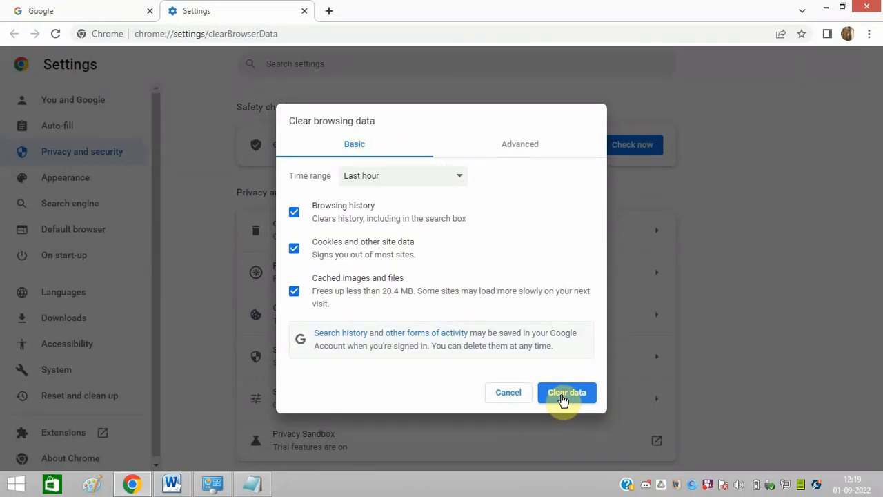
pyautogui.click(566, 391)
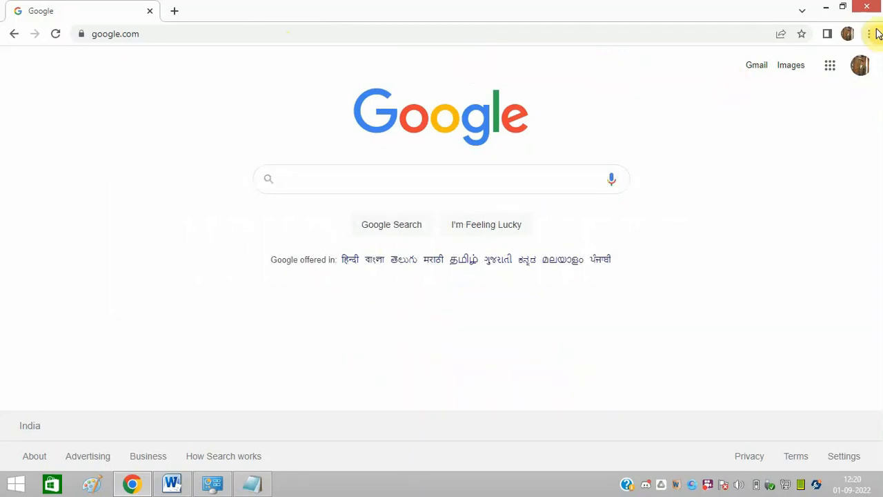
# - Reach the installed Extensions page through More tools in the main menu
pyautogui.click(869, 33)
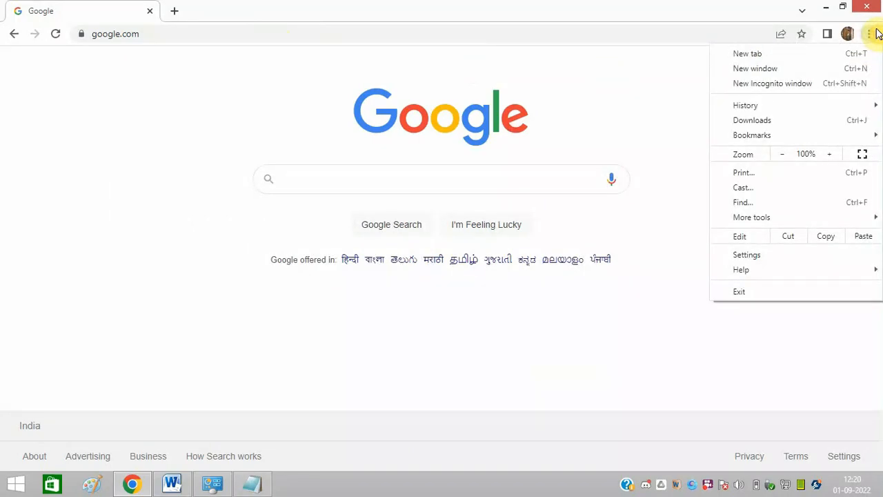
pyautogui.click(750, 218)
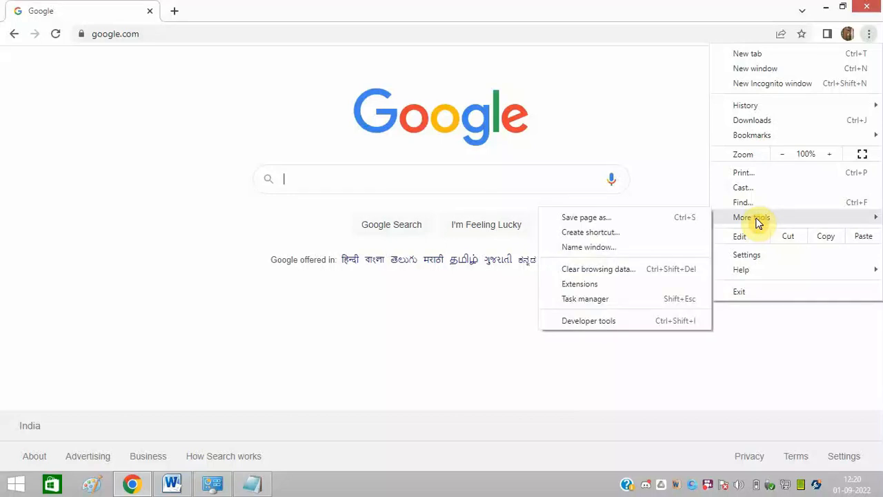
pyautogui.click(646, 285)
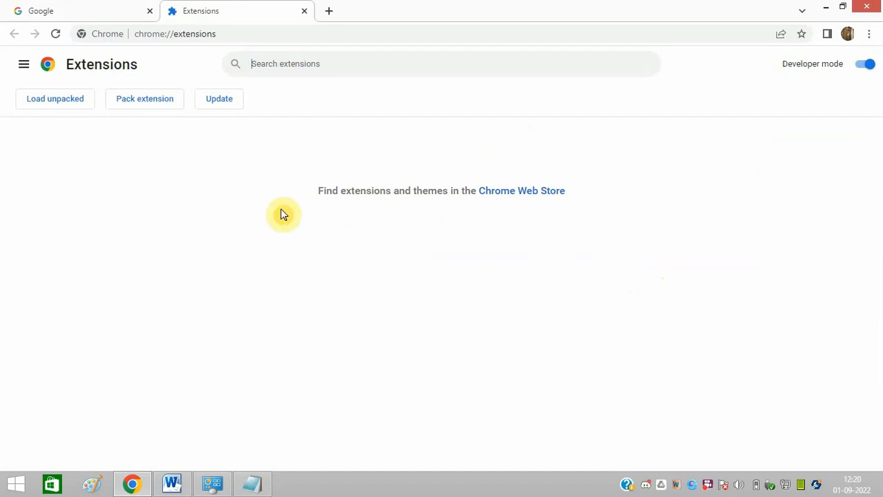
pyautogui.moveTo(190, 224)
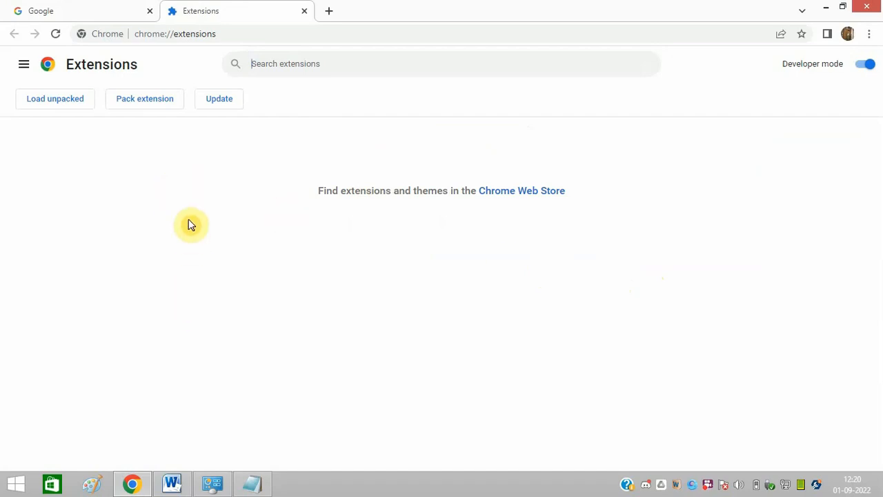
pyautogui.moveTo(229, 331)
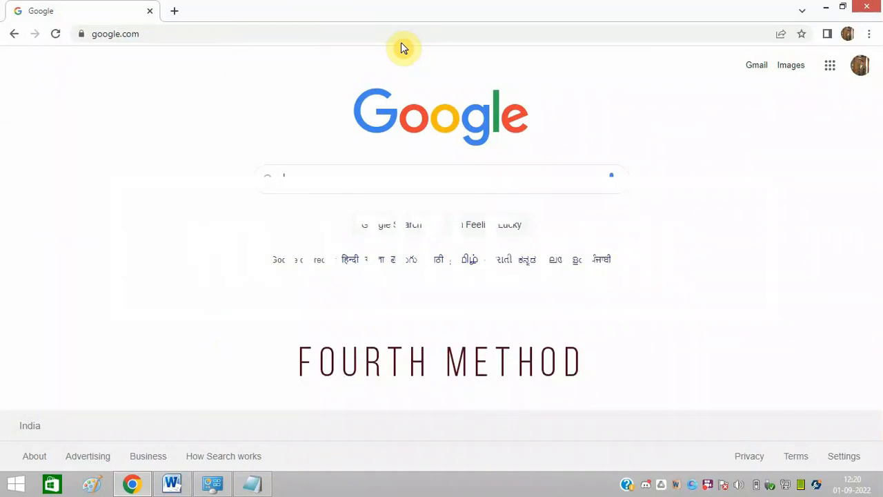
pyautogui.moveTo(876, 33)
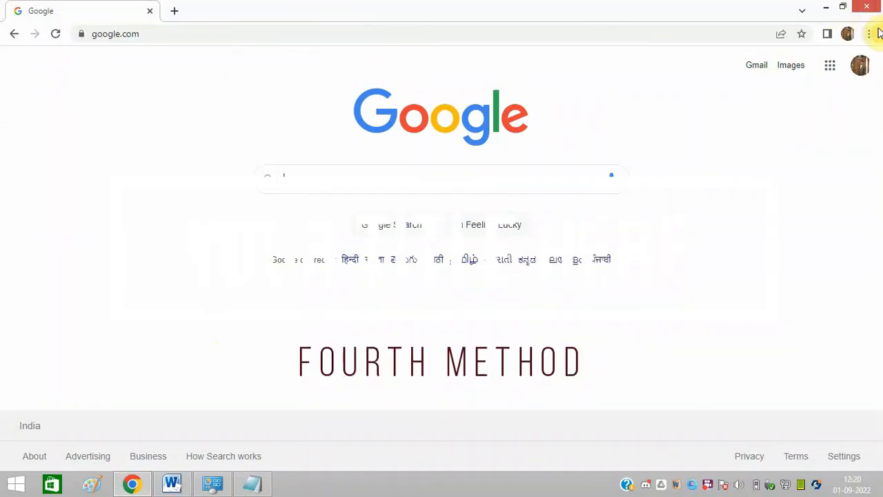
# - Go to the System section of Chrome Settings
pyautogui.click(869, 34)
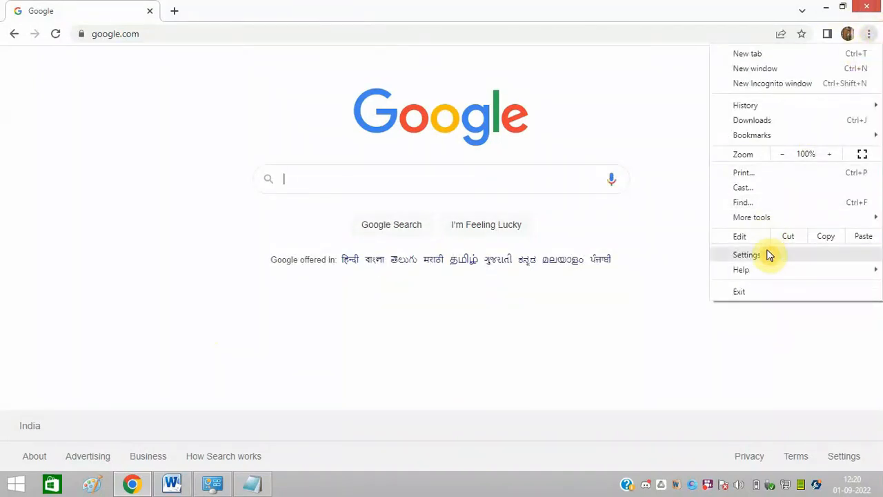
pyautogui.click(746, 254)
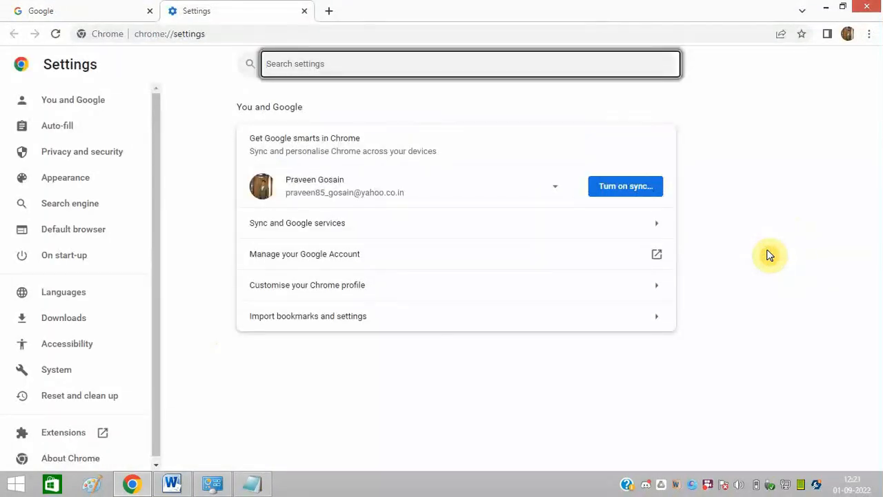
pyautogui.moveTo(202, 408)
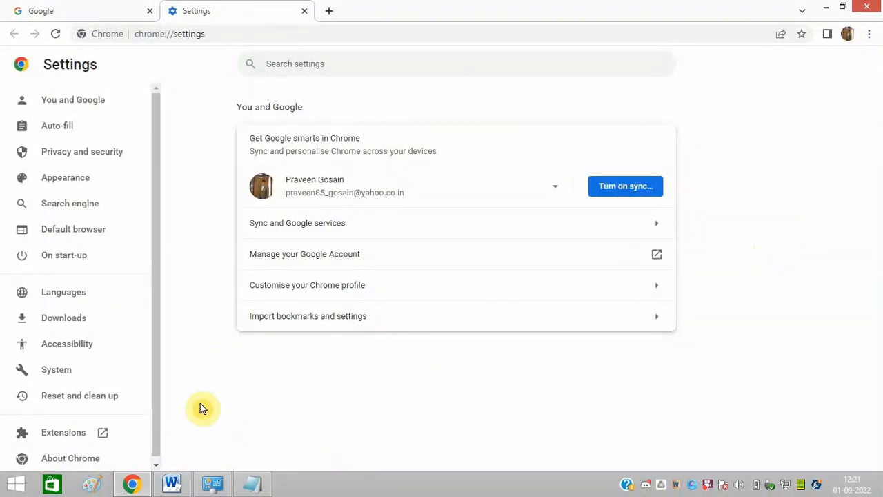
pyautogui.moveTo(55, 369)
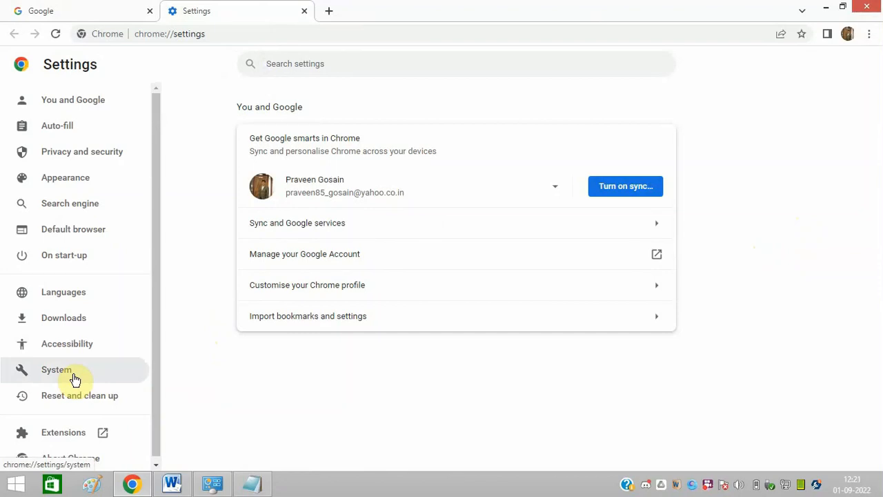
pyautogui.click(55, 370)
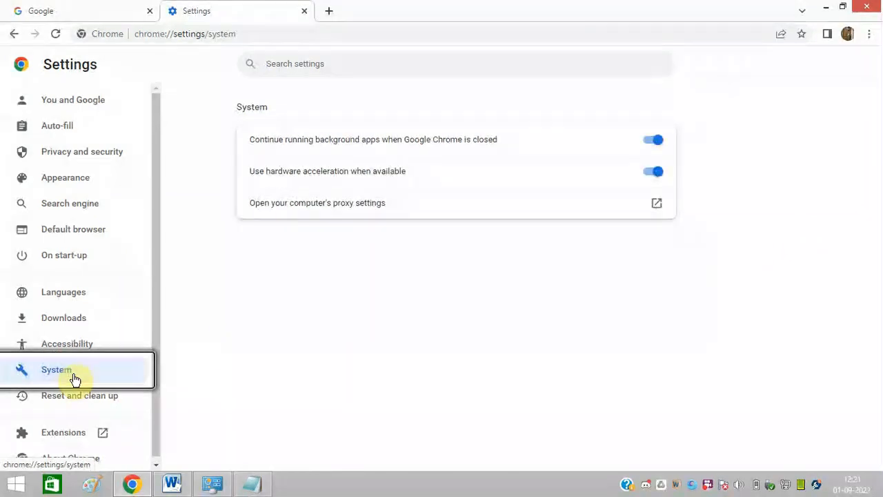
pyautogui.moveTo(285, 191)
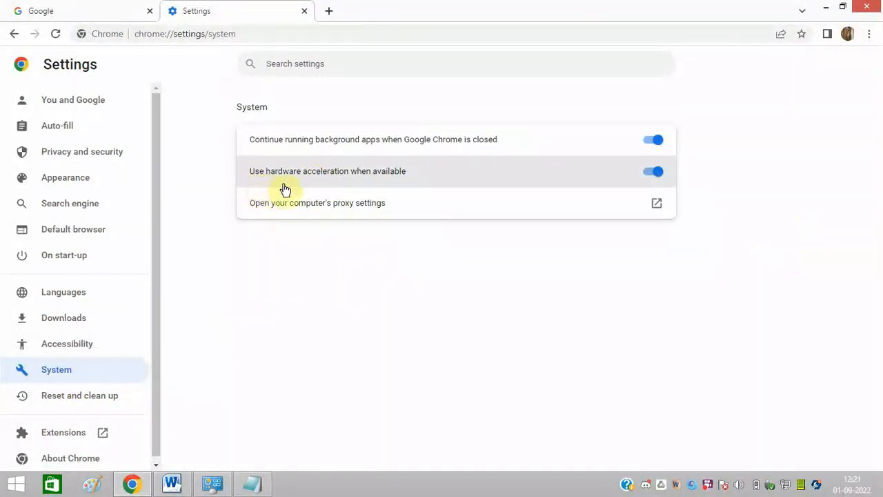
# - Switch off 'Use hardware acceleration when available' and relaunch Chrome
pyautogui.click(652, 171)
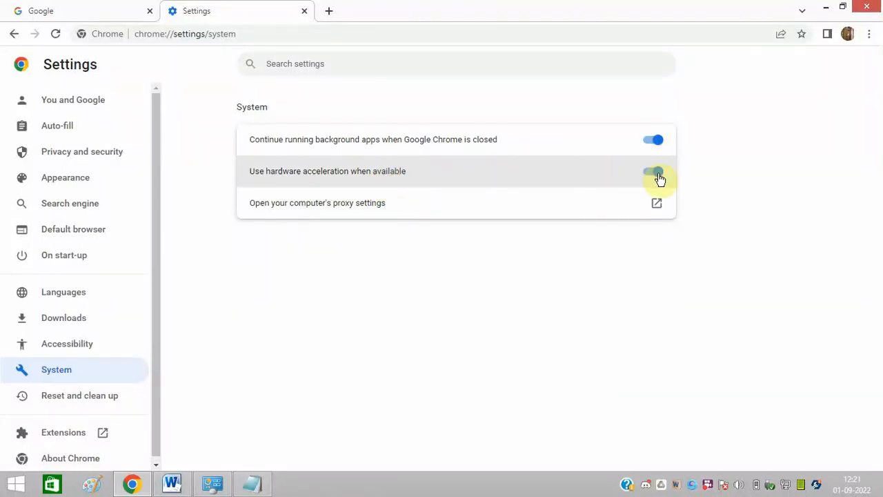
pyautogui.click(652, 172)
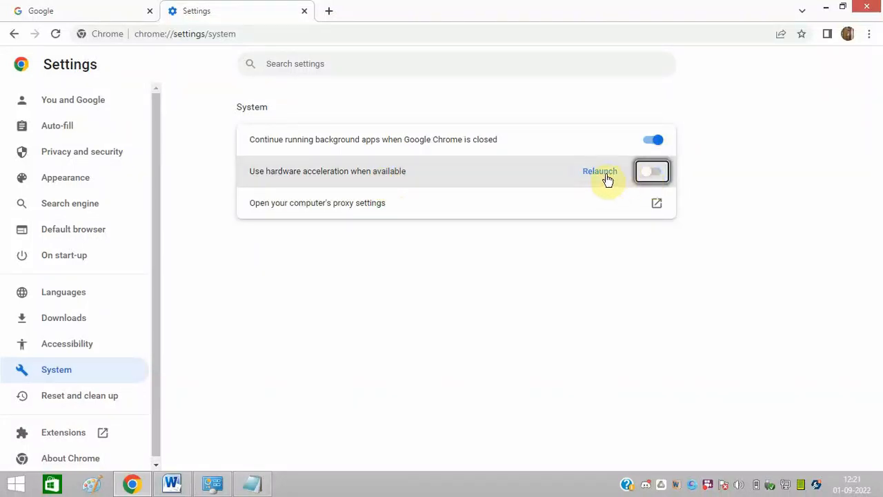
pyautogui.click(651, 171)
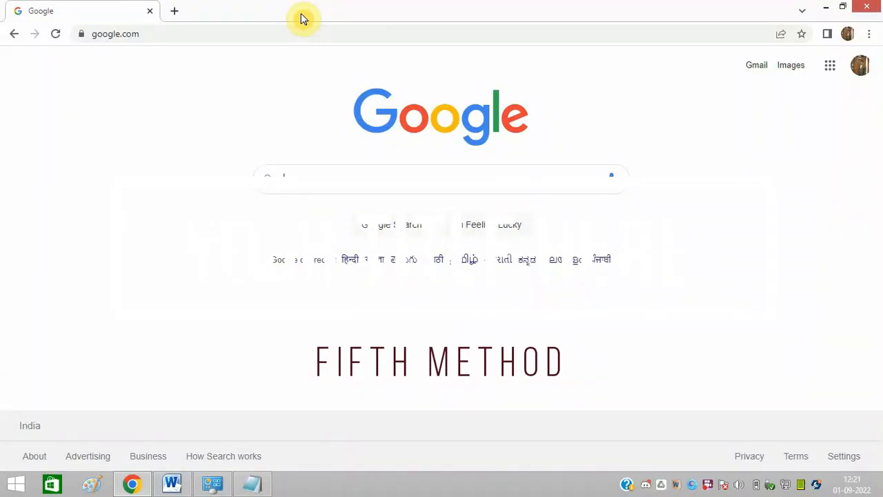
# - Restore settings to defaults under Reset and clean up, then leave Settings for the Google homepage
pyautogui.click(869, 33)
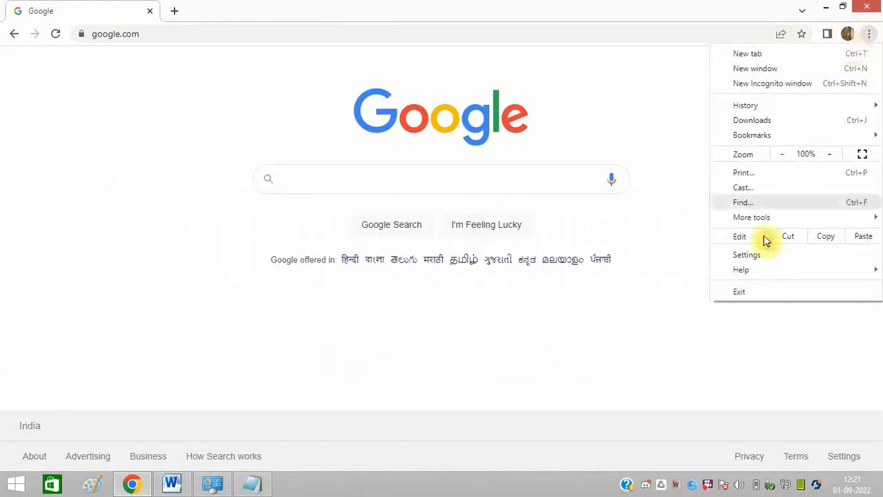
pyautogui.click(747, 254)
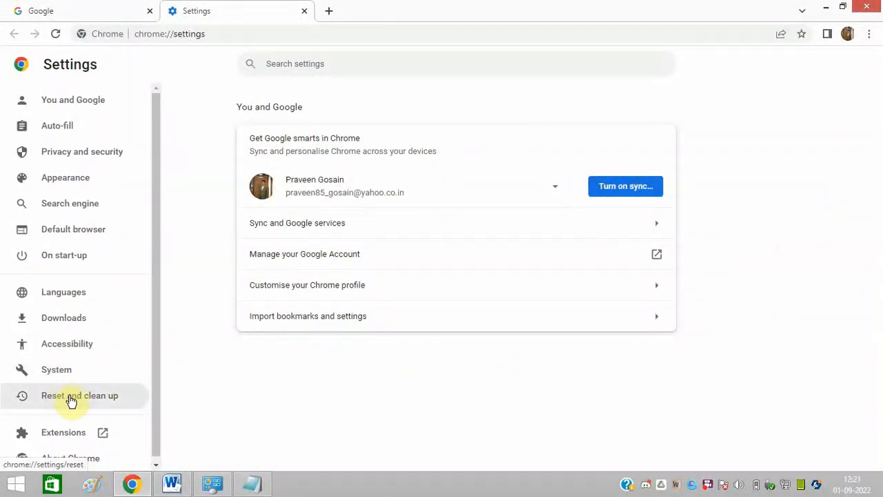
pyautogui.click(80, 394)
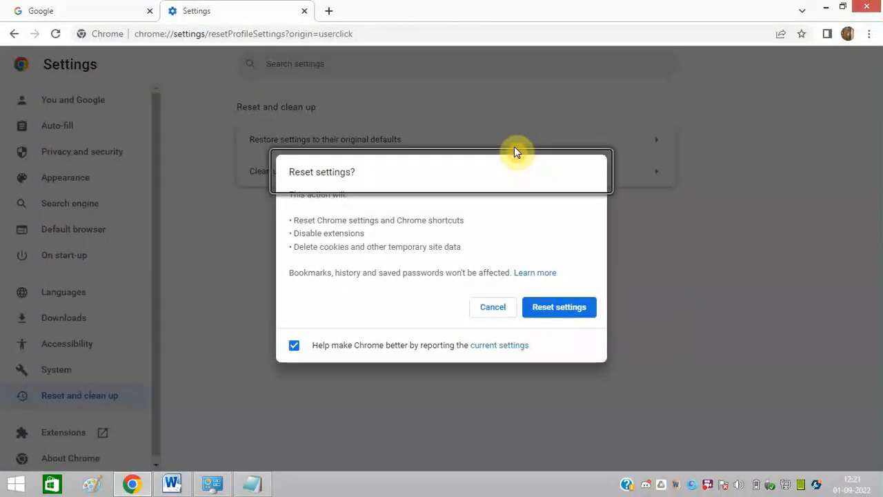
pyautogui.moveTo(549, 335)
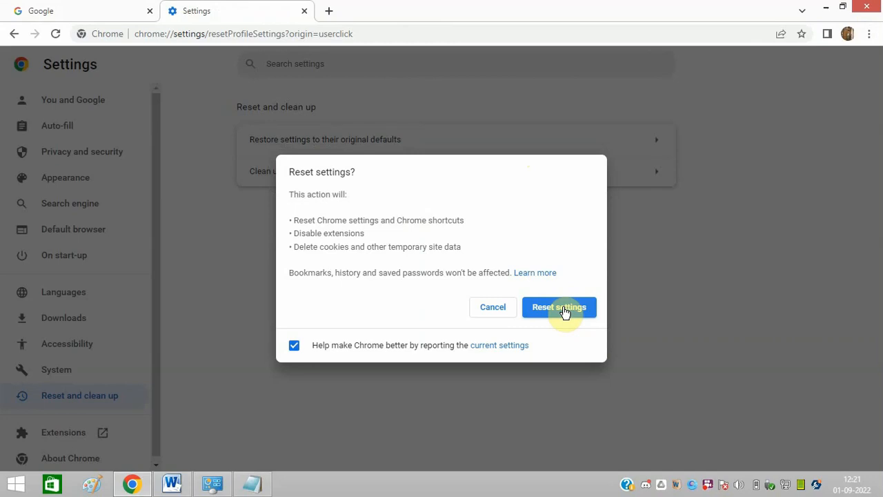
pyautogui.moveTo(293, 11)
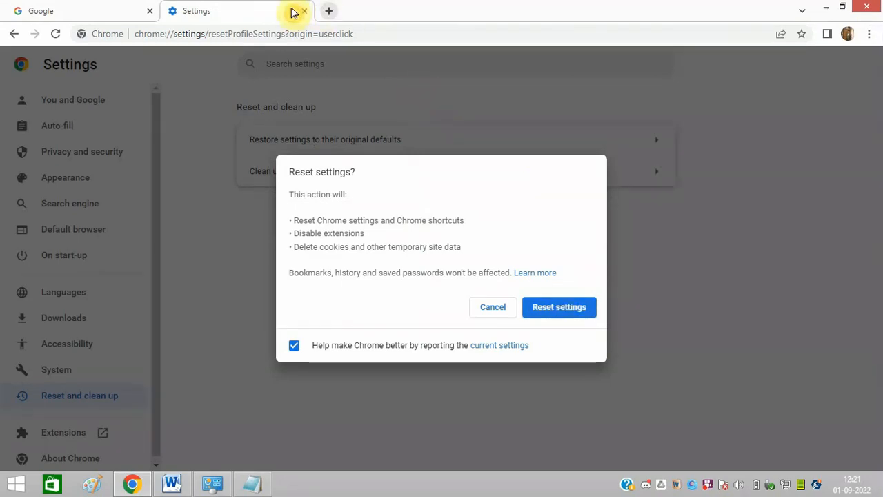
pyautogui.click(303, 11)
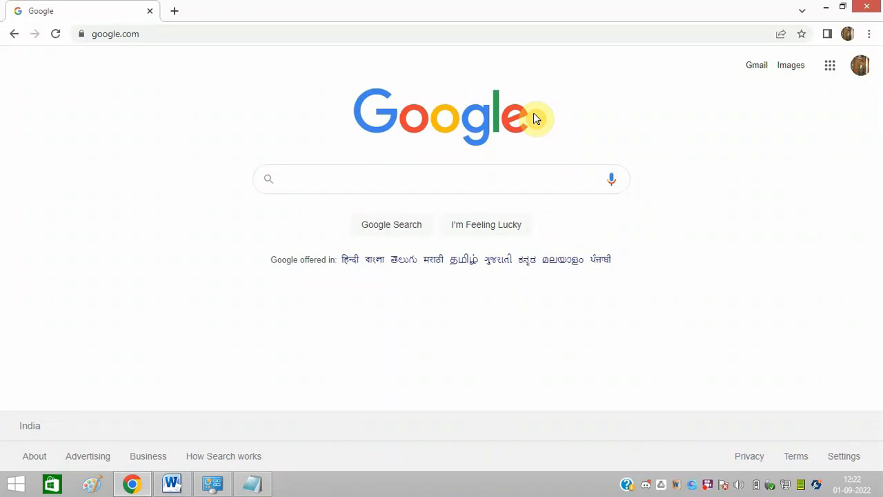
pyautogui.click(441, 180)
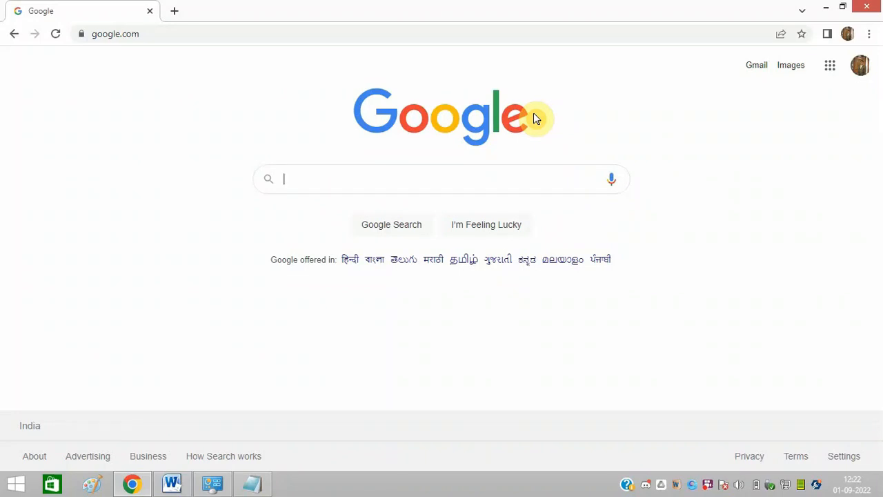